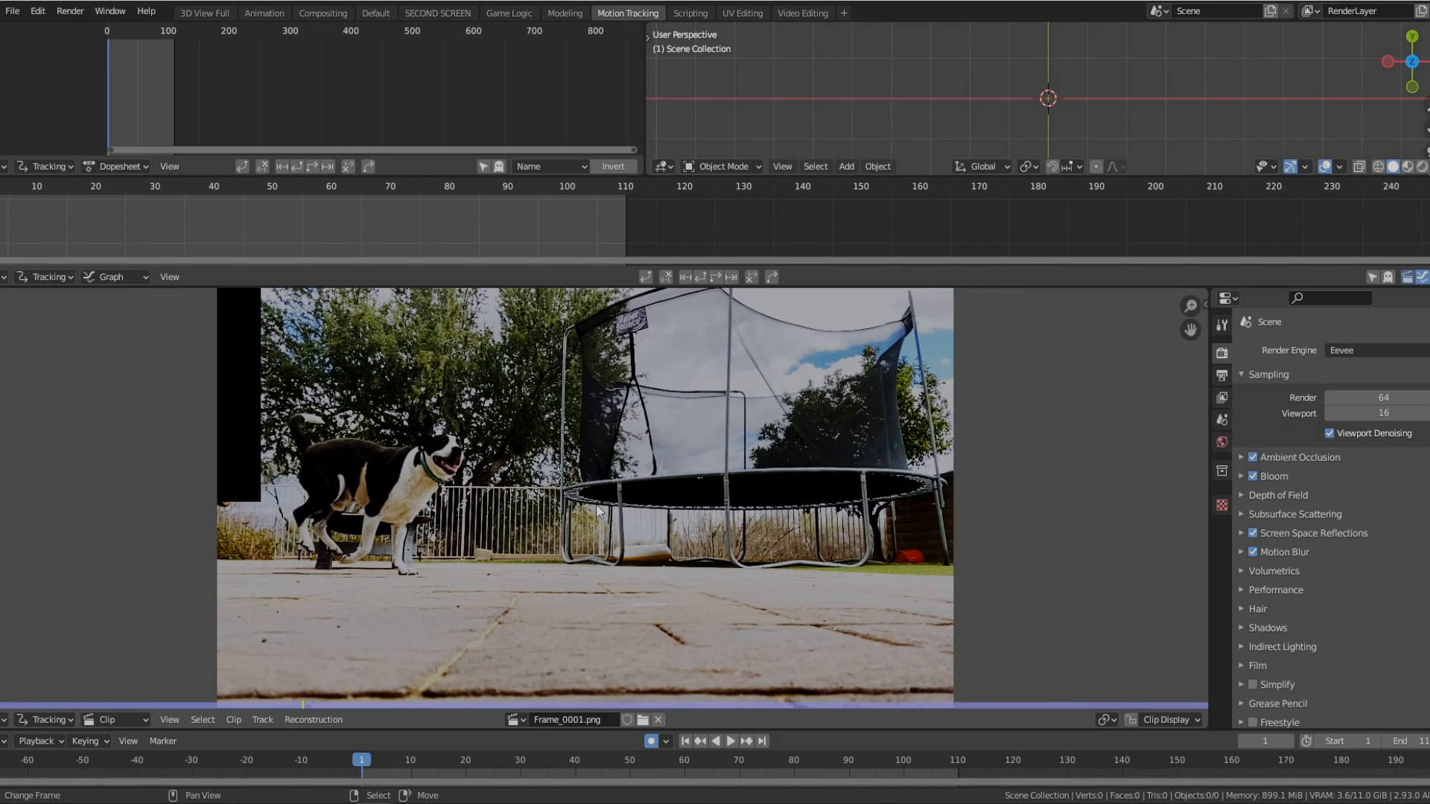
# Step: Track the front paw marker forward, nudge it back onto the paw, then bring up the dog rig workspace
pyautogui.click(461, 760)
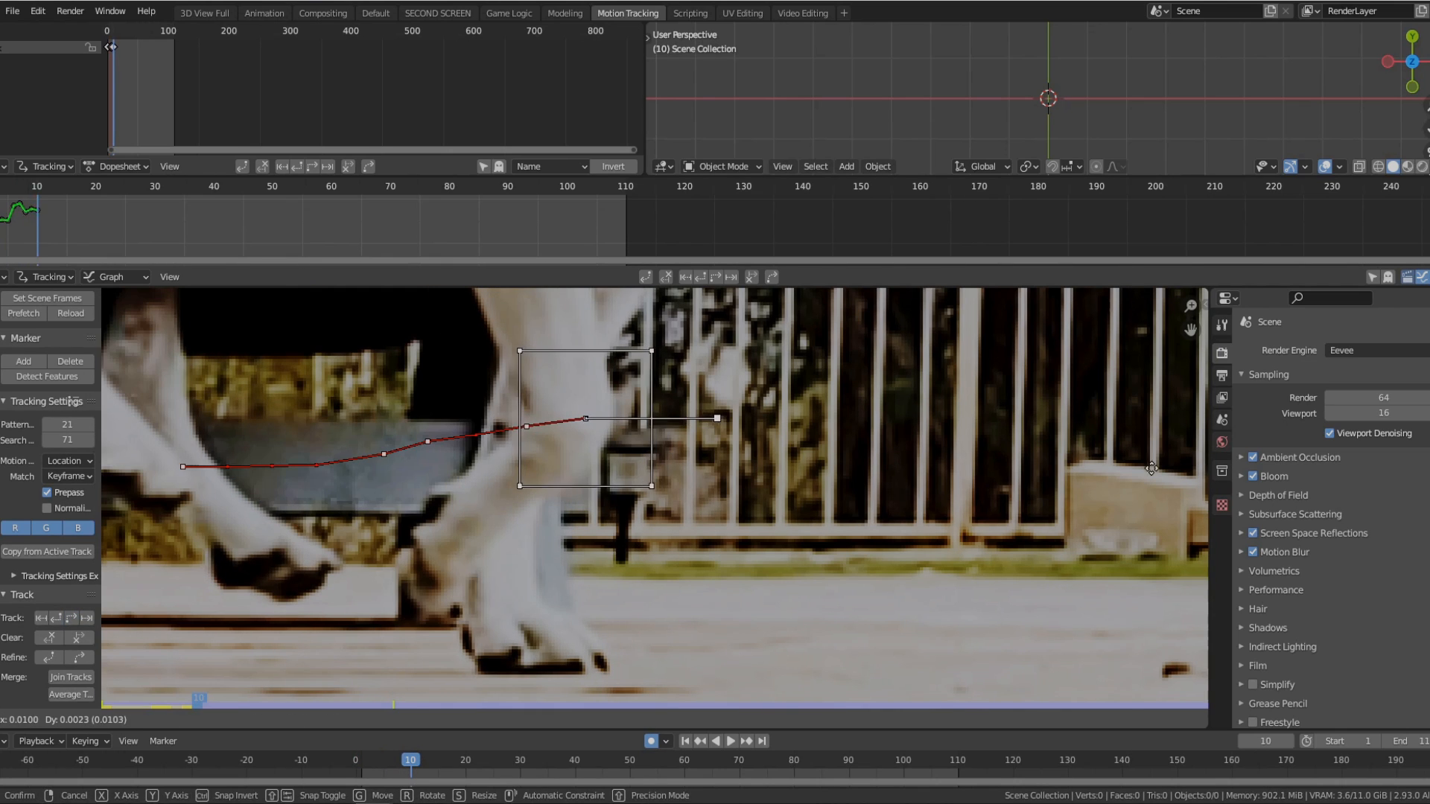
pyautogui.moveTo(584, 419); pyautogui.dragTo(571, 420)
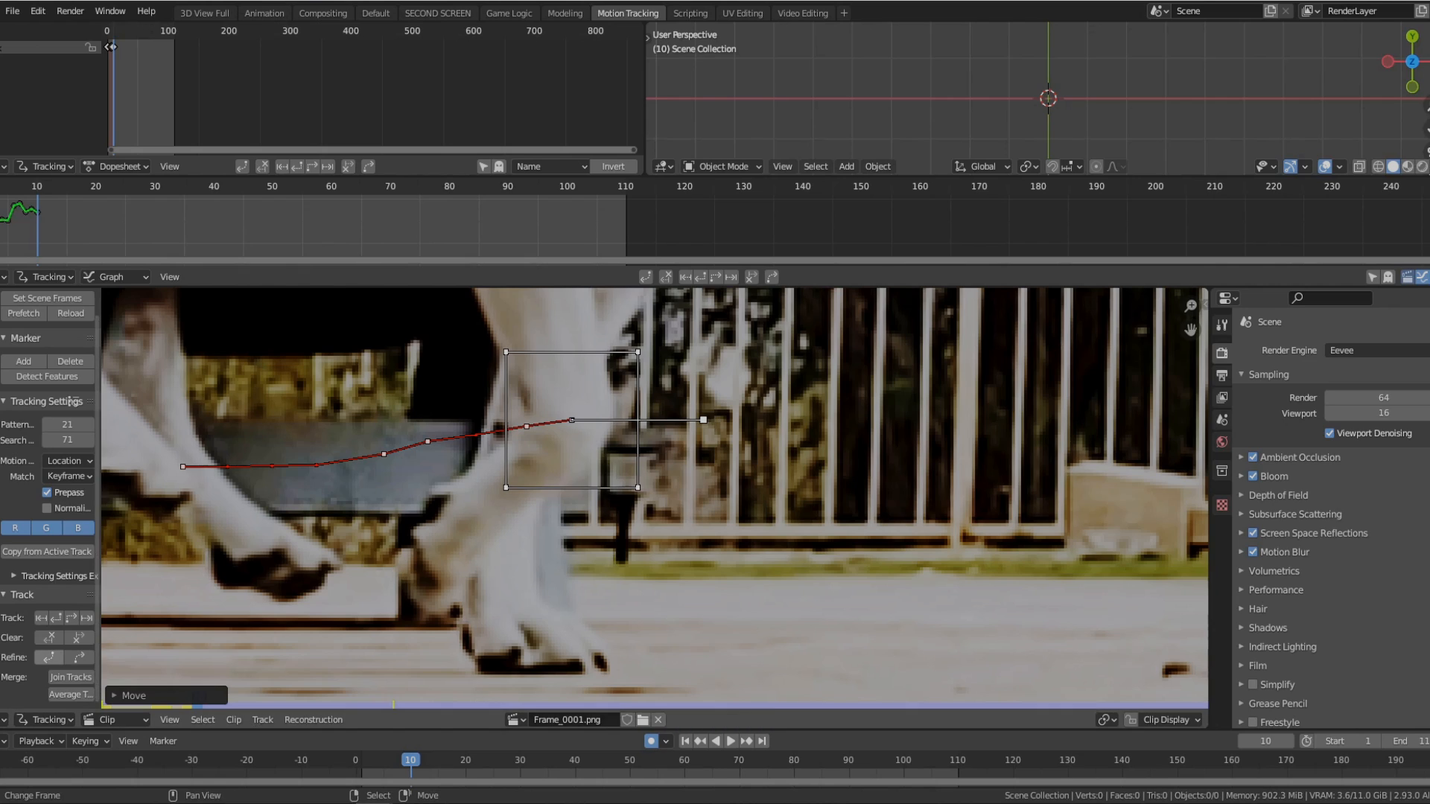
pyautogui.click(376, 12)
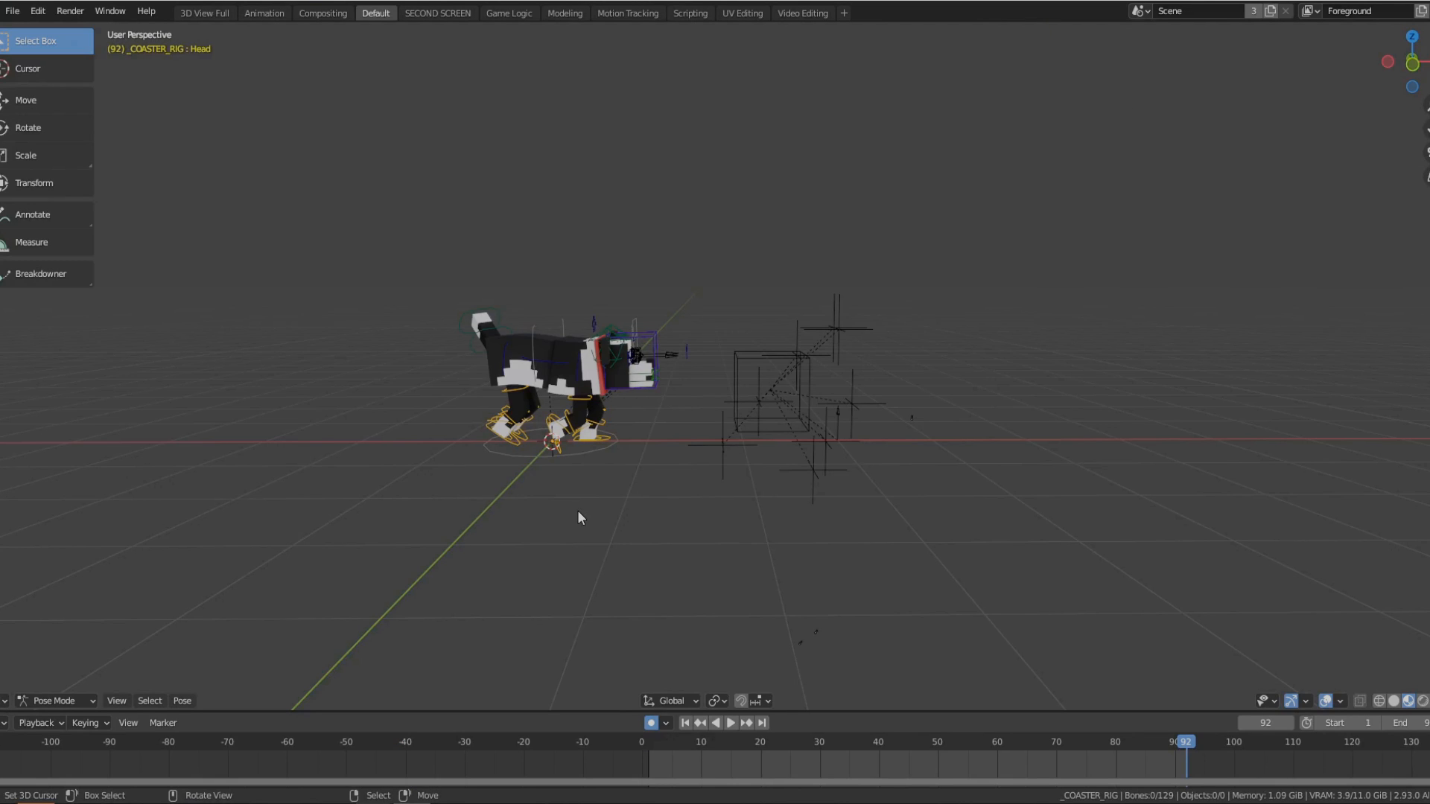
pyautogui.moveTo(642, 421)
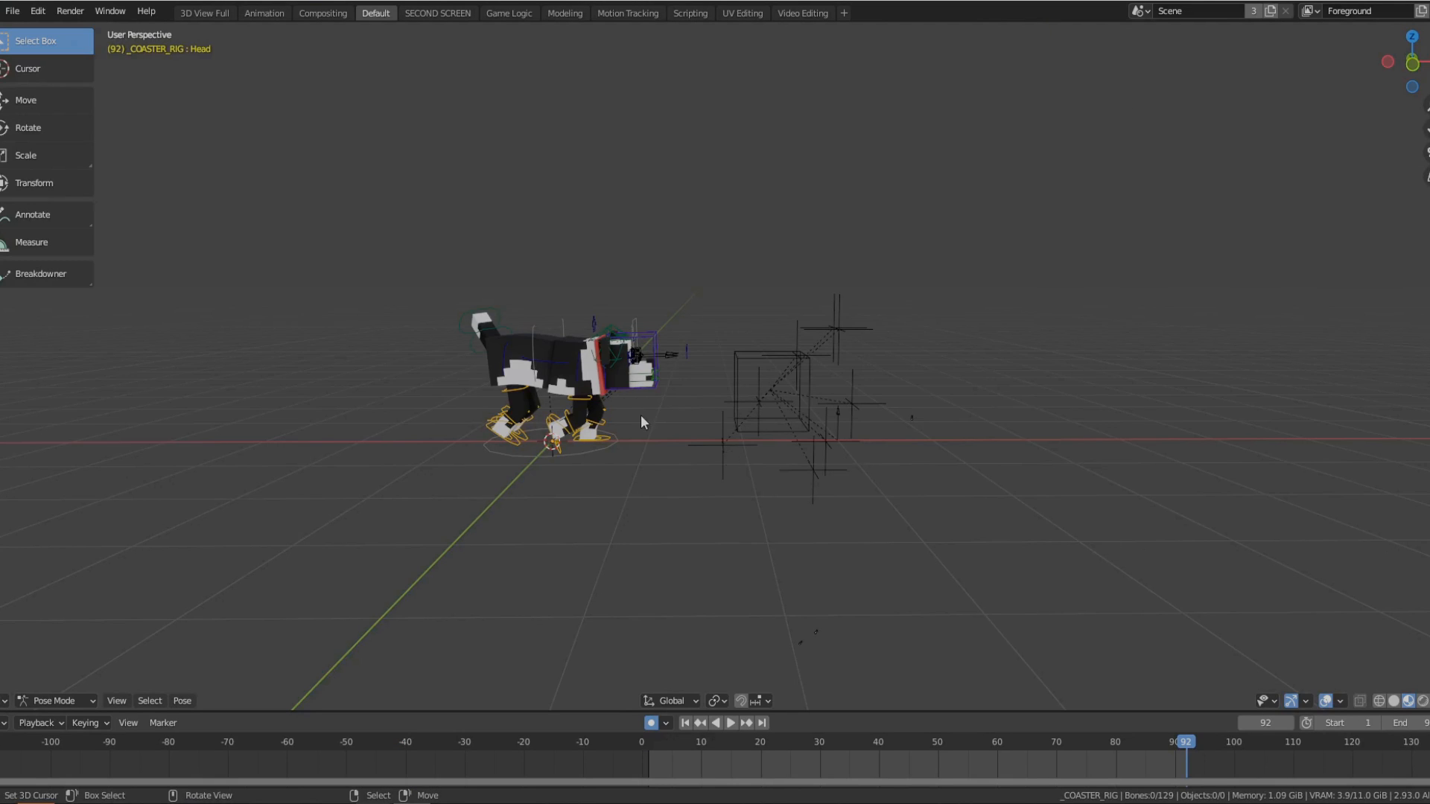
# Step: Play the blocky dog rig's walk animation in the viewport
pyautogui.click(729, 722)
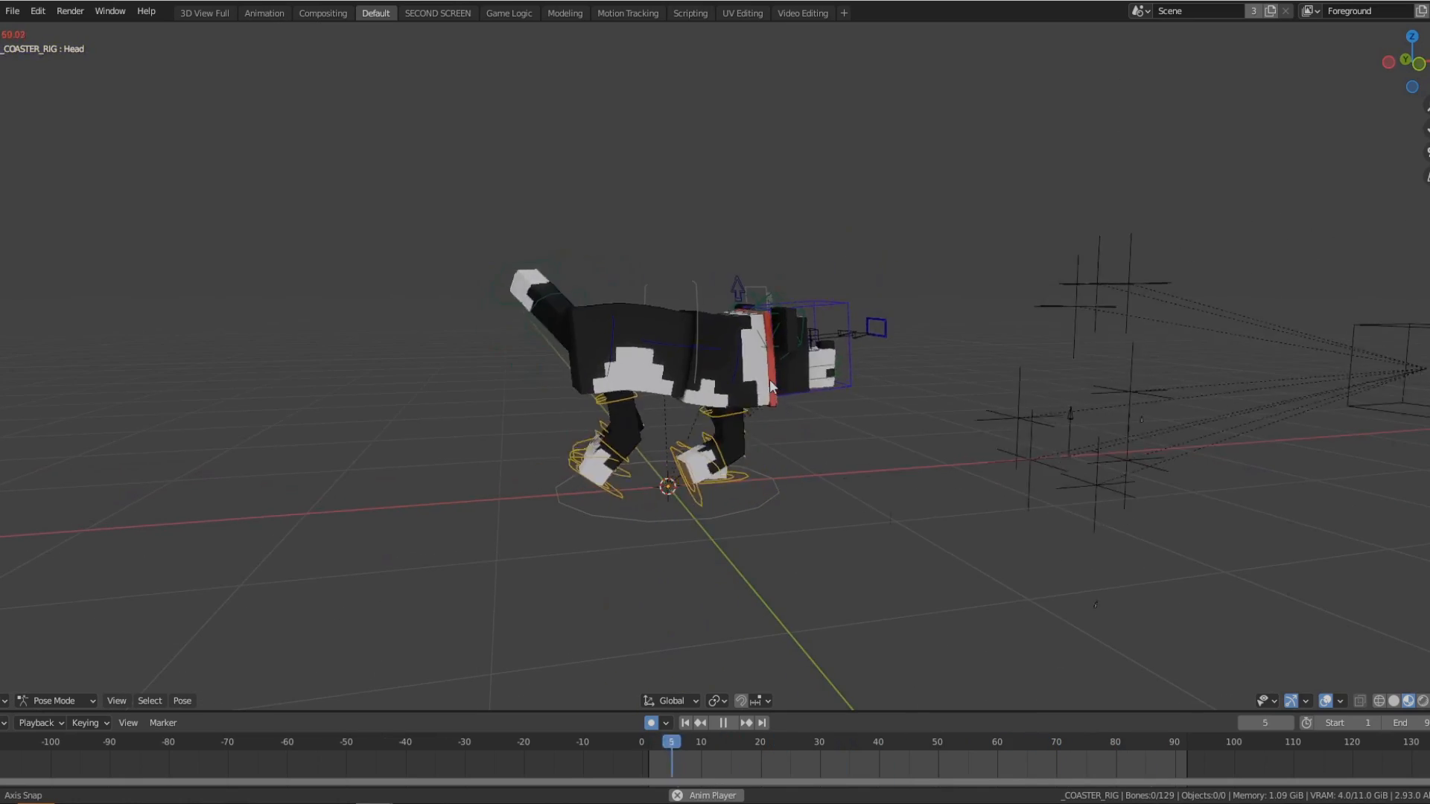
# Step: Stop playback and replay the walk cycle from frame 1, viewed close up
pyautogui.click(724, 722)
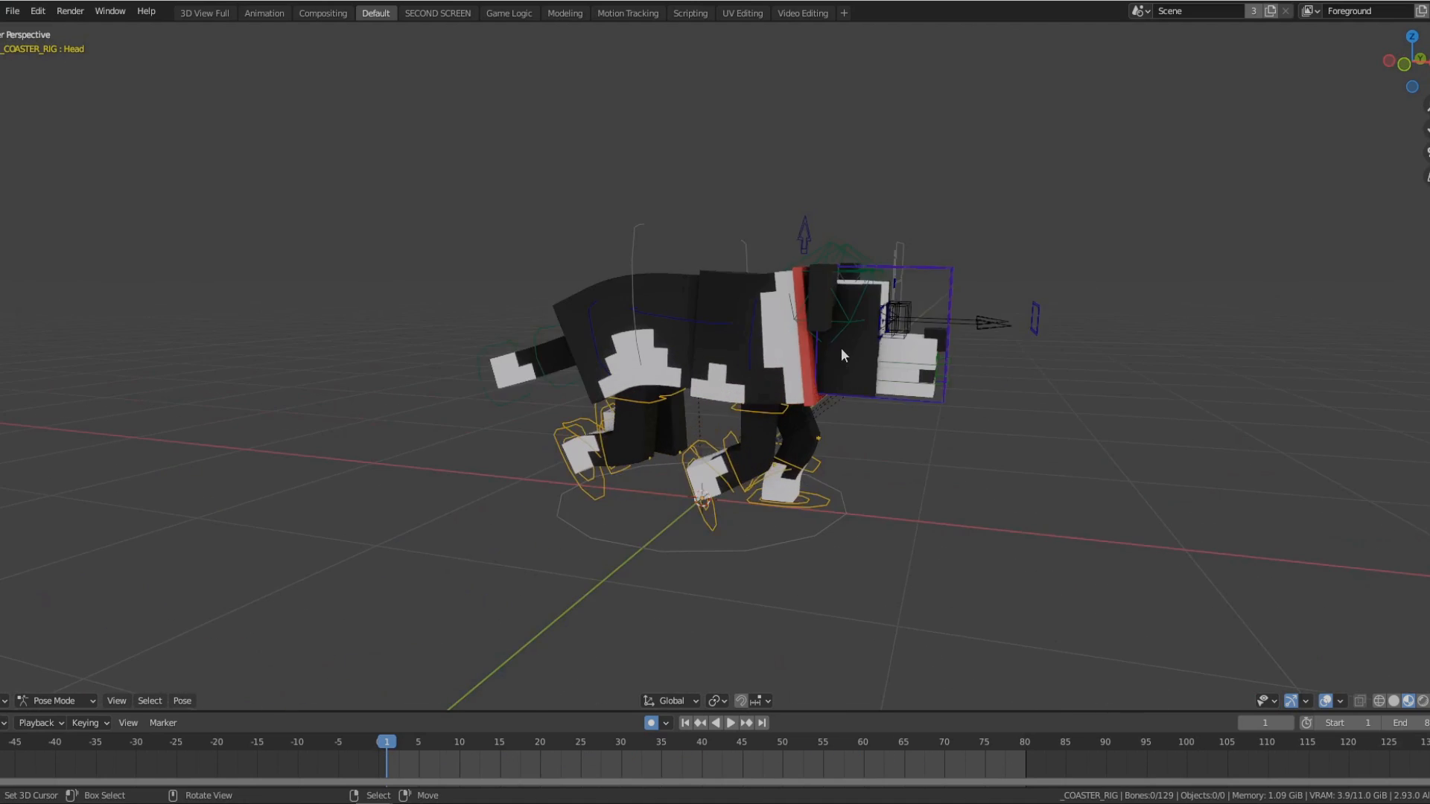
pyautogui.click(730, 722)
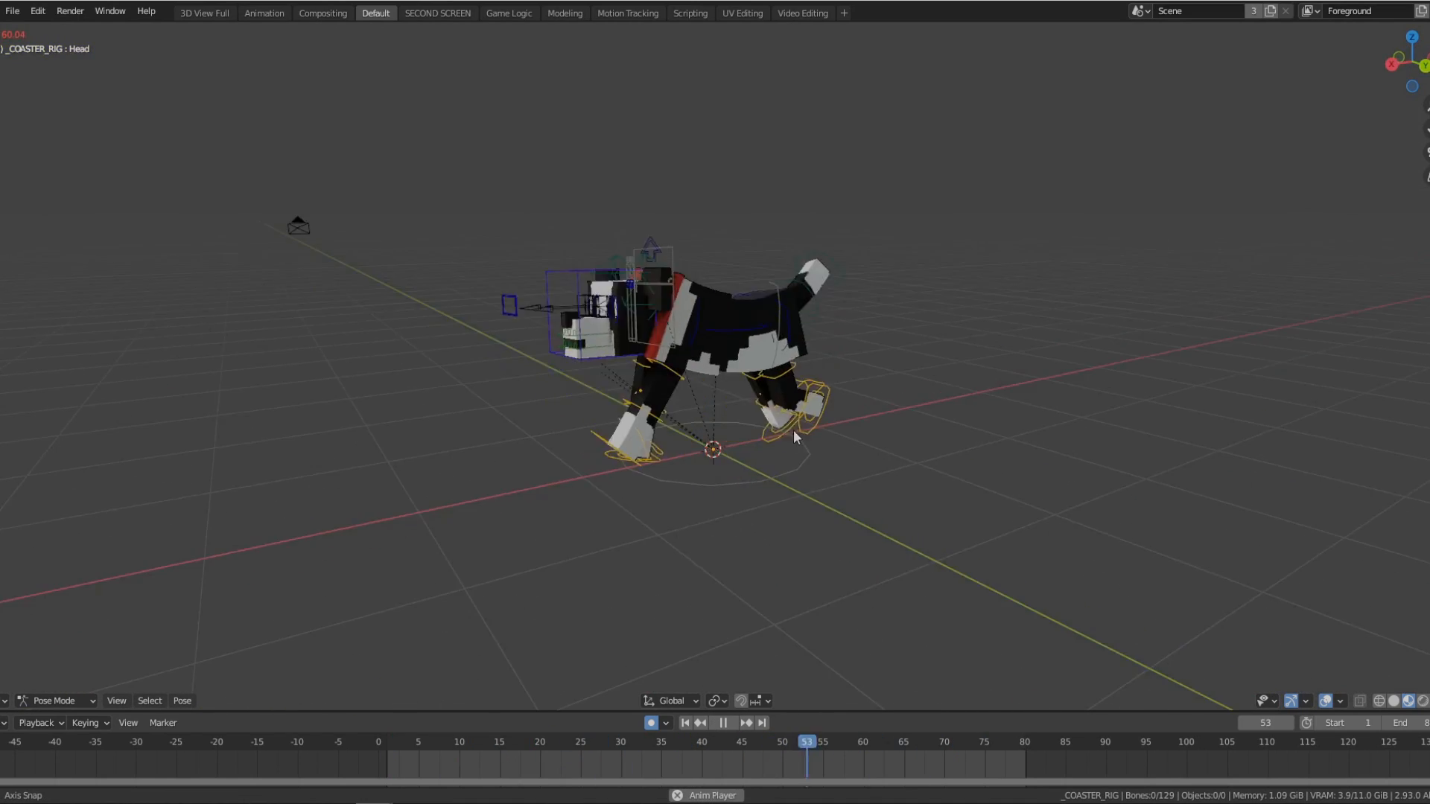